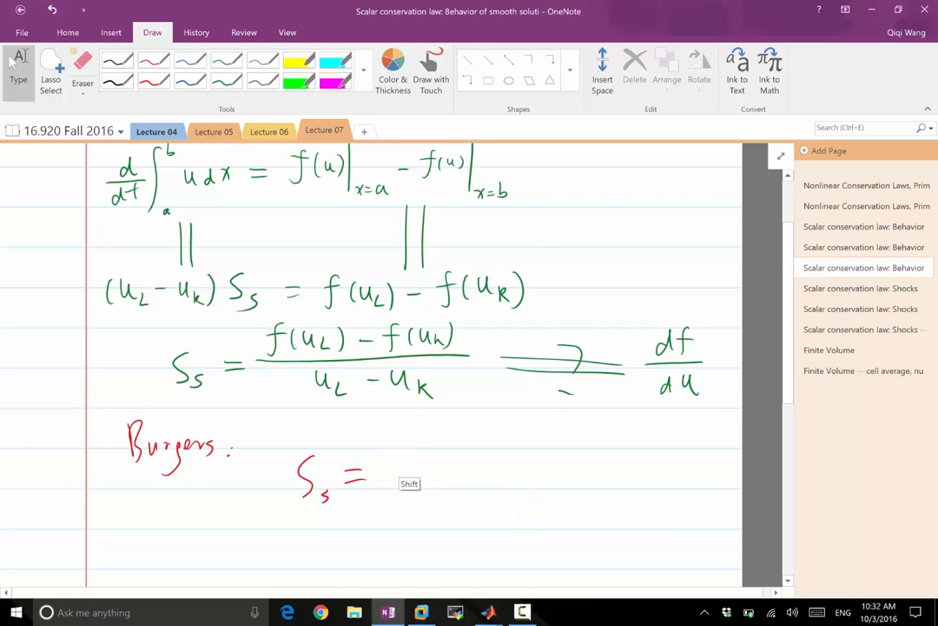
# Step: Handwrite the shock speed as (uL²/2 − uR²/2)/(uL − uR) with the red pen
pyautogui.moveTo(386, 455); pyautogui.dragTo(408, 451)
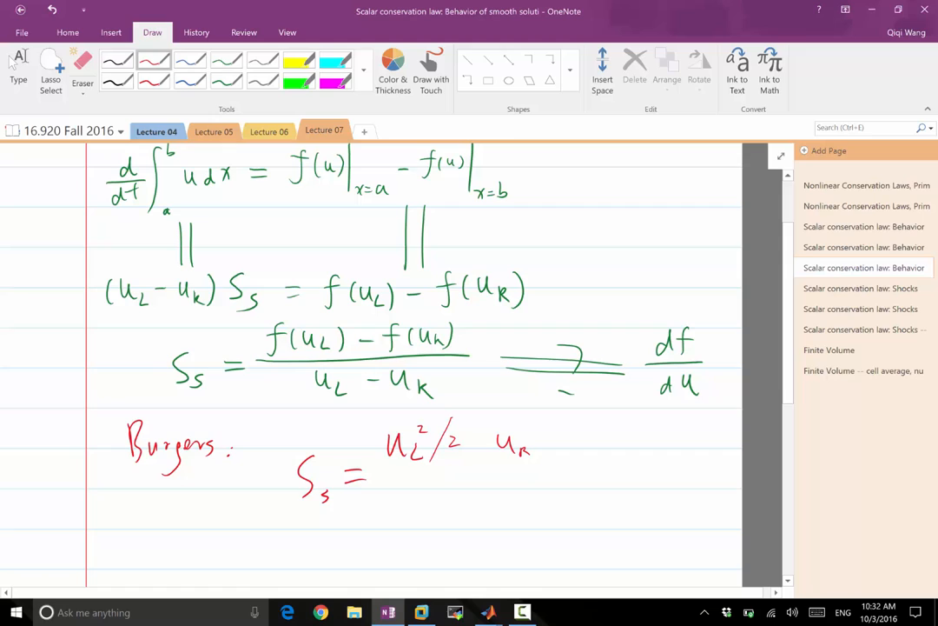
pyautogui.moveTo(486, 438); pyautogui.dragTo(574, 449)
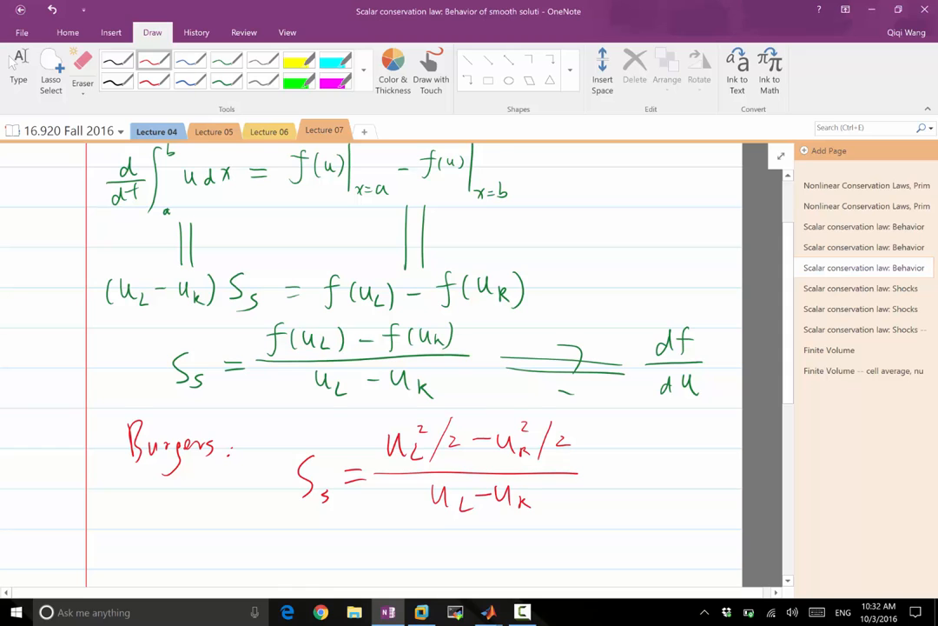
pyautogui.scroll(-3)
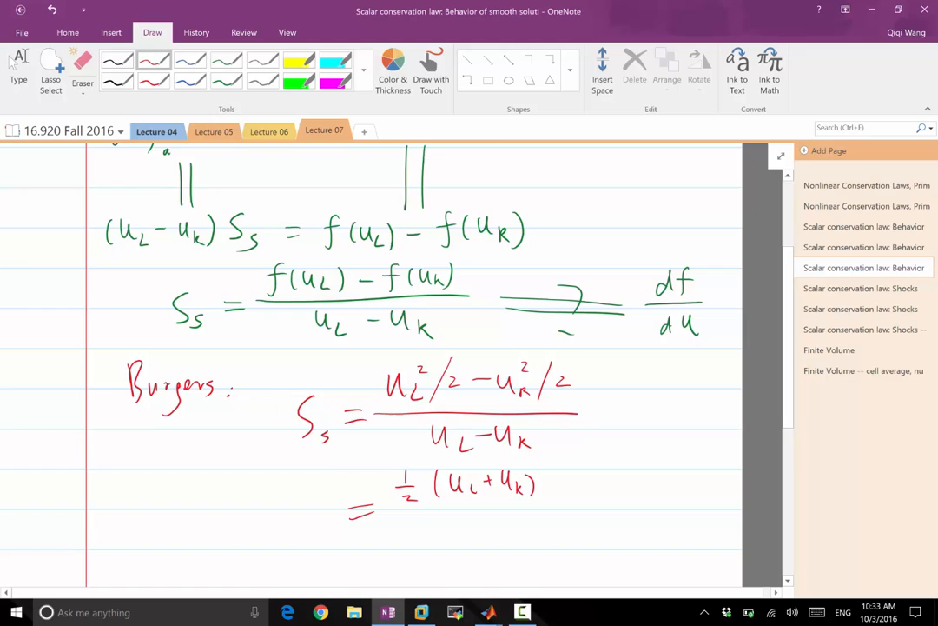
# Step: Factor over uL − uR and write the simplified result in terms of uL + uR
pyautogui.moveTo(546, 485); pyautogui.dragTo(626, 485)
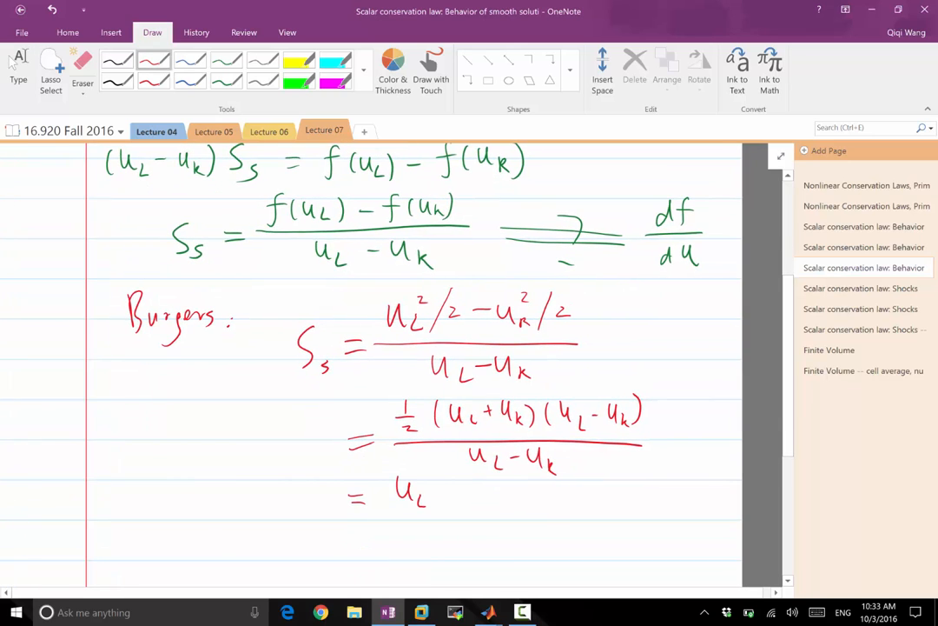
pyautogui.moveTo(426, 496); pyautogui.dragTo(501, 500)
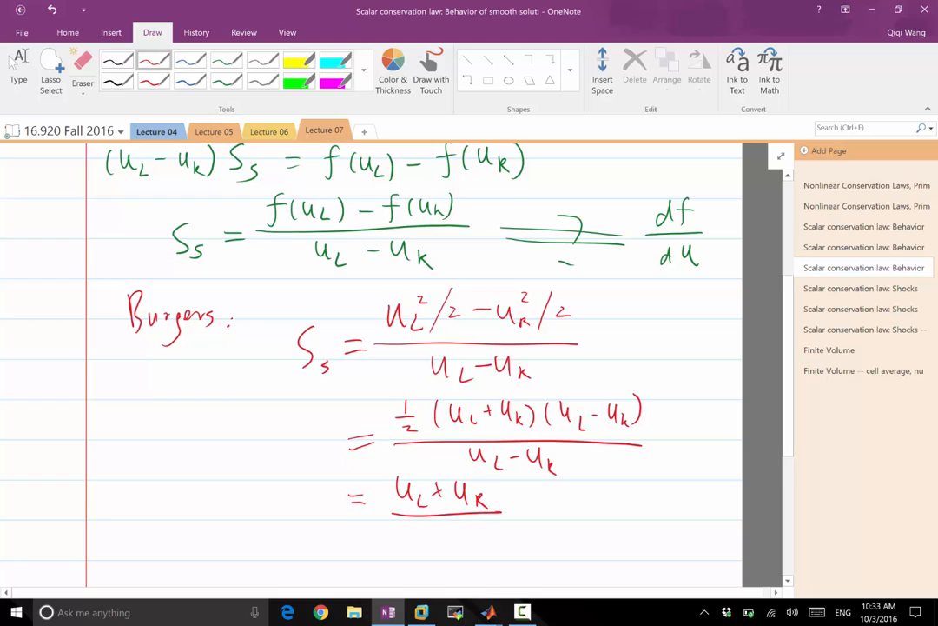
pyautogui.moveTo(452, 521); pyautogui.dragTo(469, 539)
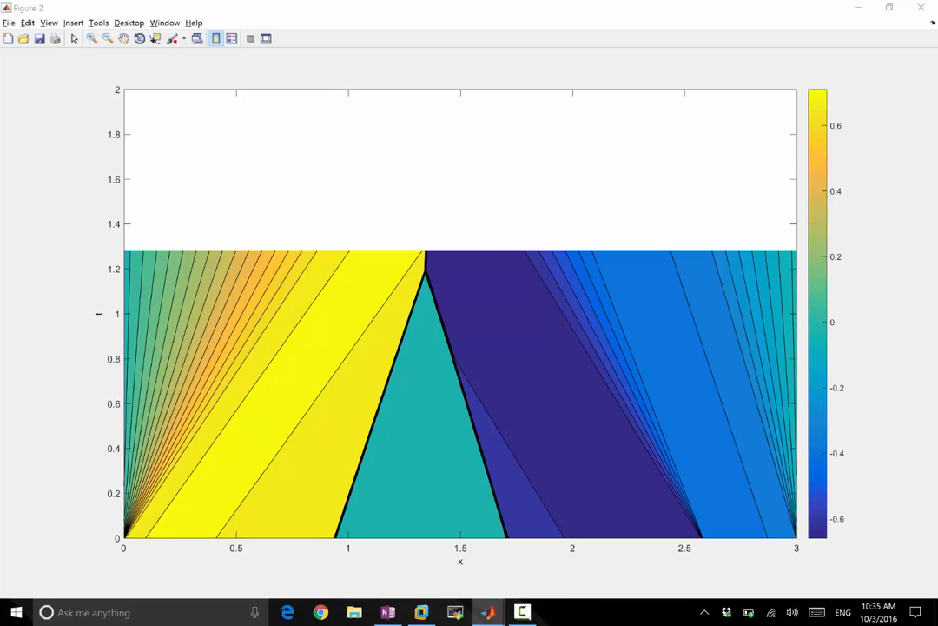
# Step: Switch to MATLAB to view Figure 2 with the curving shock solution
pyautogui.press('alt+tab')
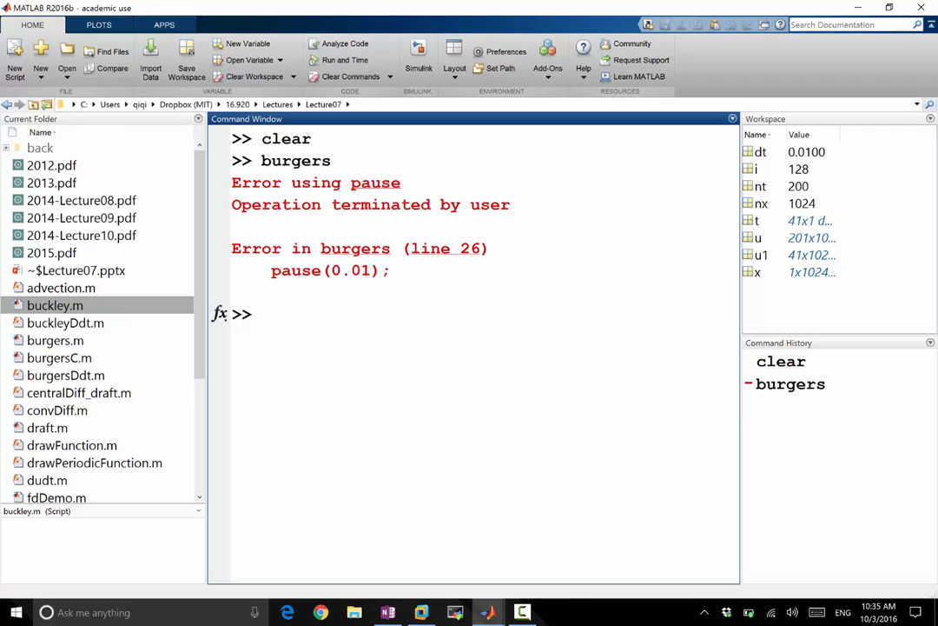
# Step: Enter 'close all' then rerun 'burgers' in the Command Window
pyautogui.write('close all')
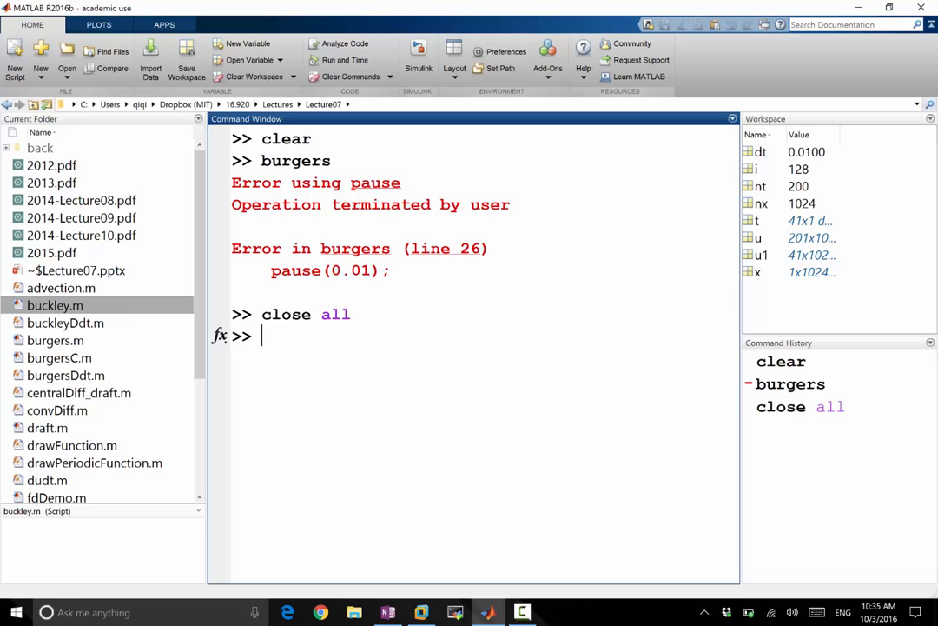
pyautogui.write('burgers')
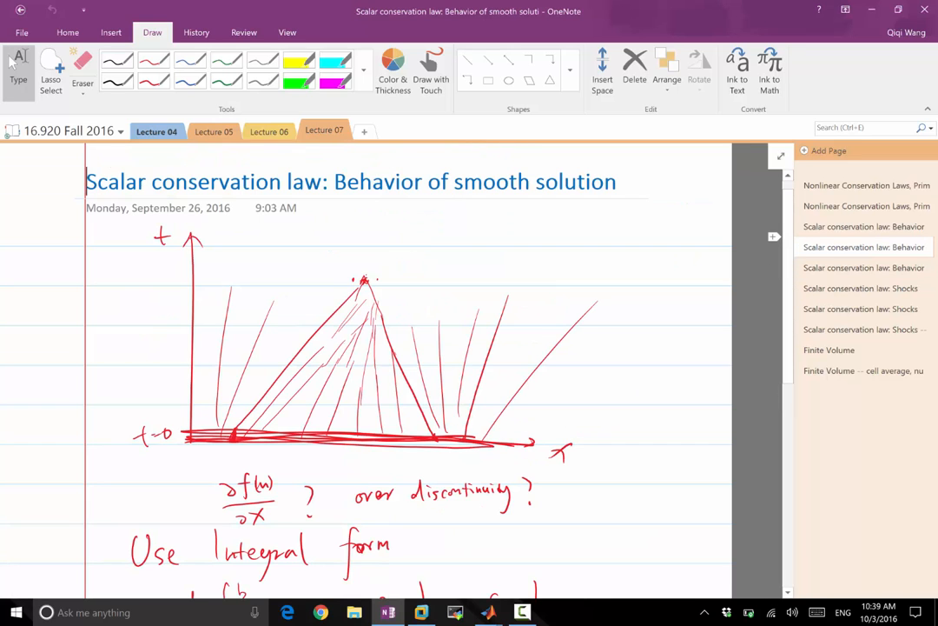
# Step: Scroll the smooth-solution page down to the shock speed derivation
pyautogui.scroll(-3)
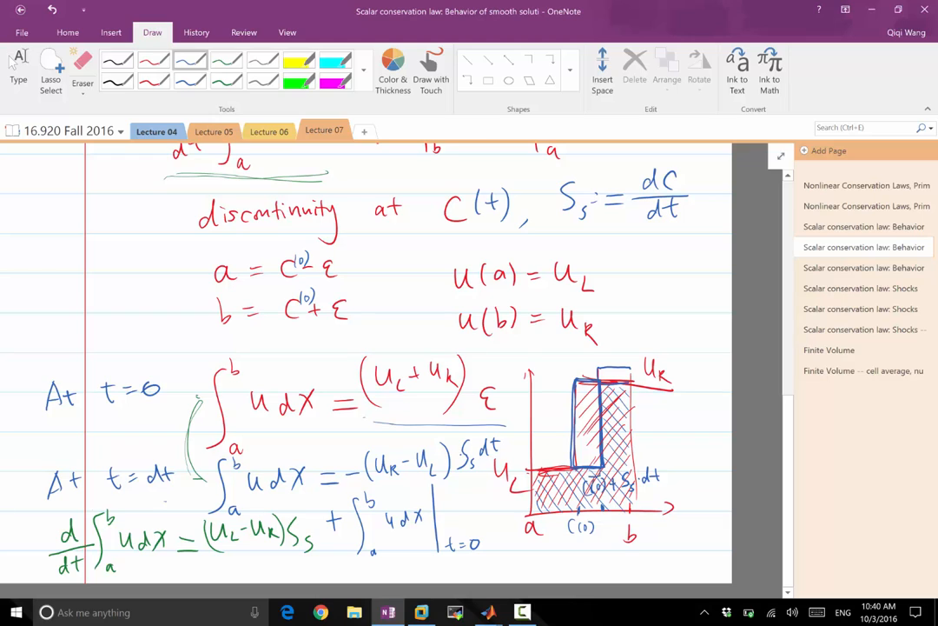
# Step: Ink blue higher-order correction strips on the top and bottom edges of the shock diagram
pyautogui.moveTo(521, 484); pyautogui.dragTo(617, 476)
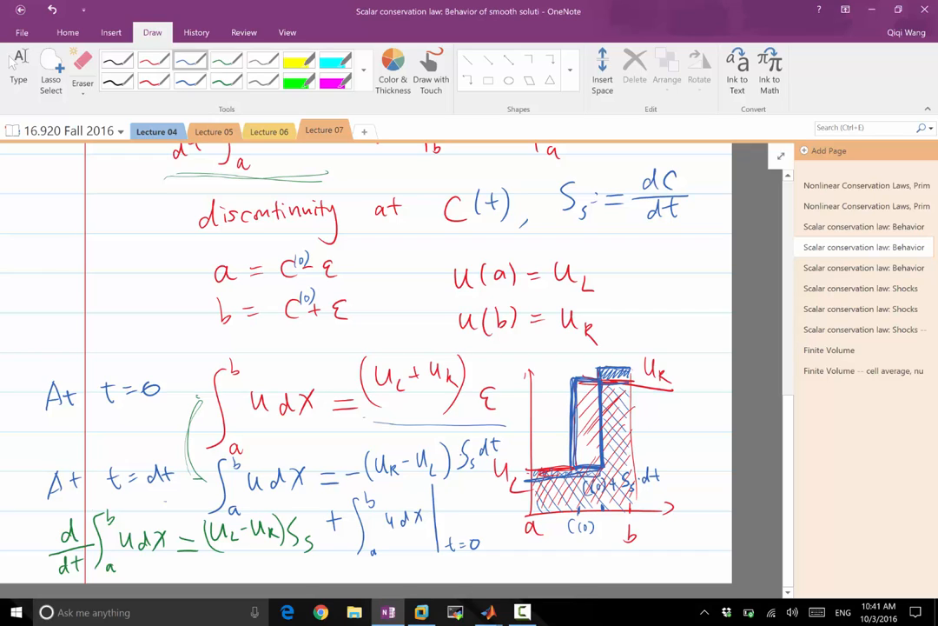
pyautogui.moveTo(139, 570); pyautogui.dragTo(170, 566)
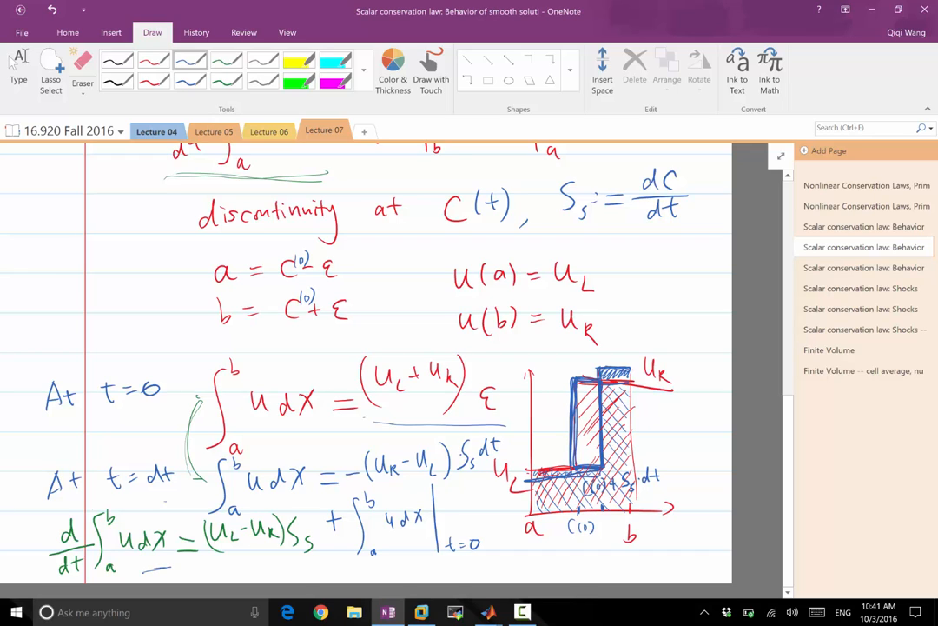